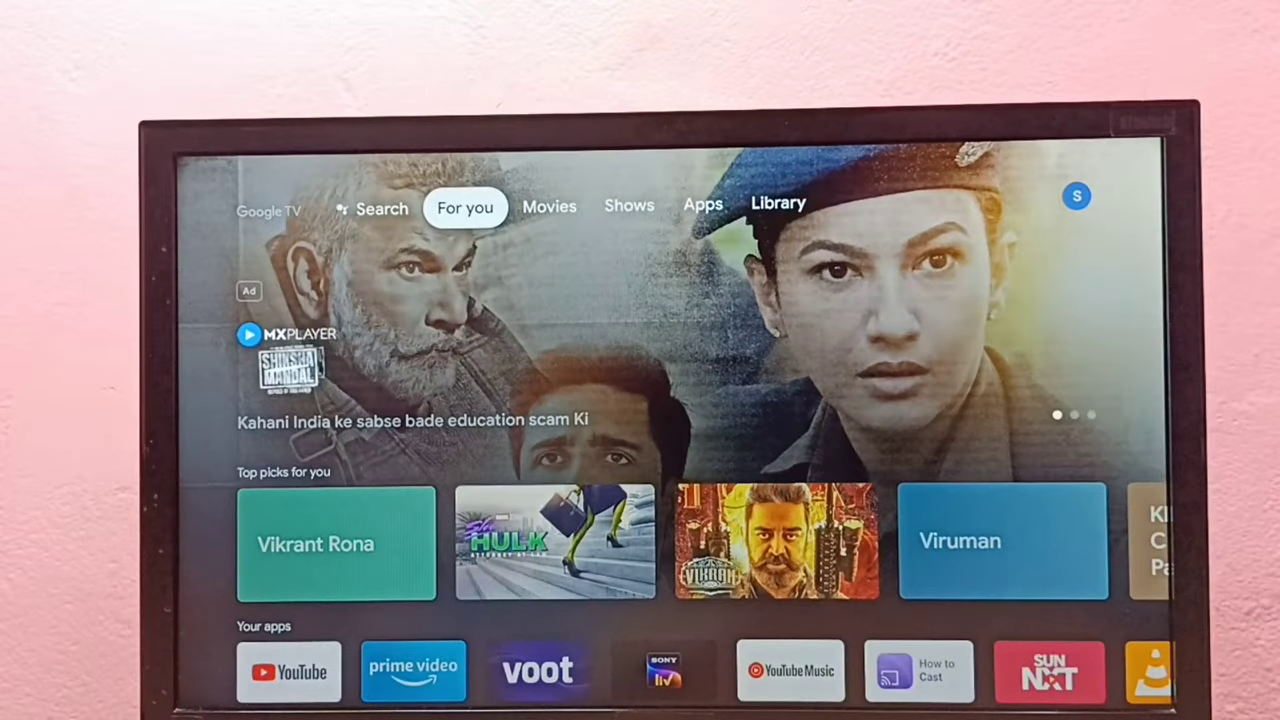
Step: Move through Shows to the Apps tab and scroll the Your apps row to See all
click(628, 204)
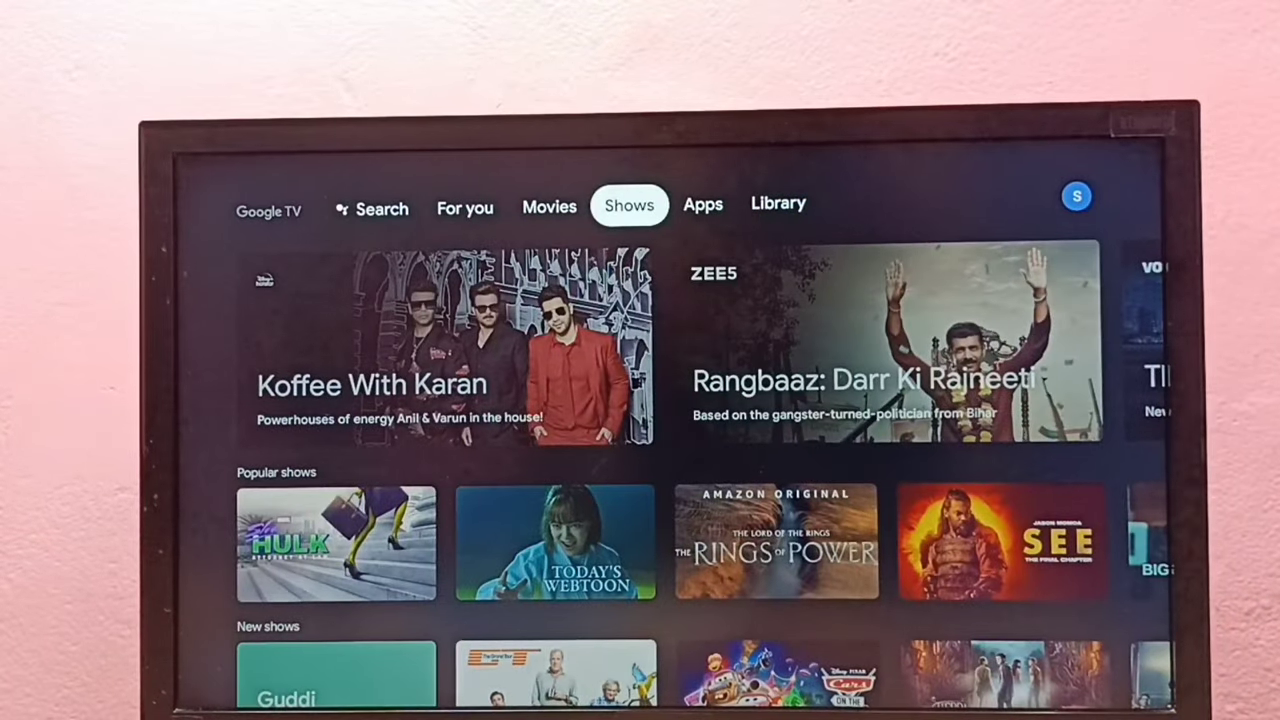
click(704, 204)
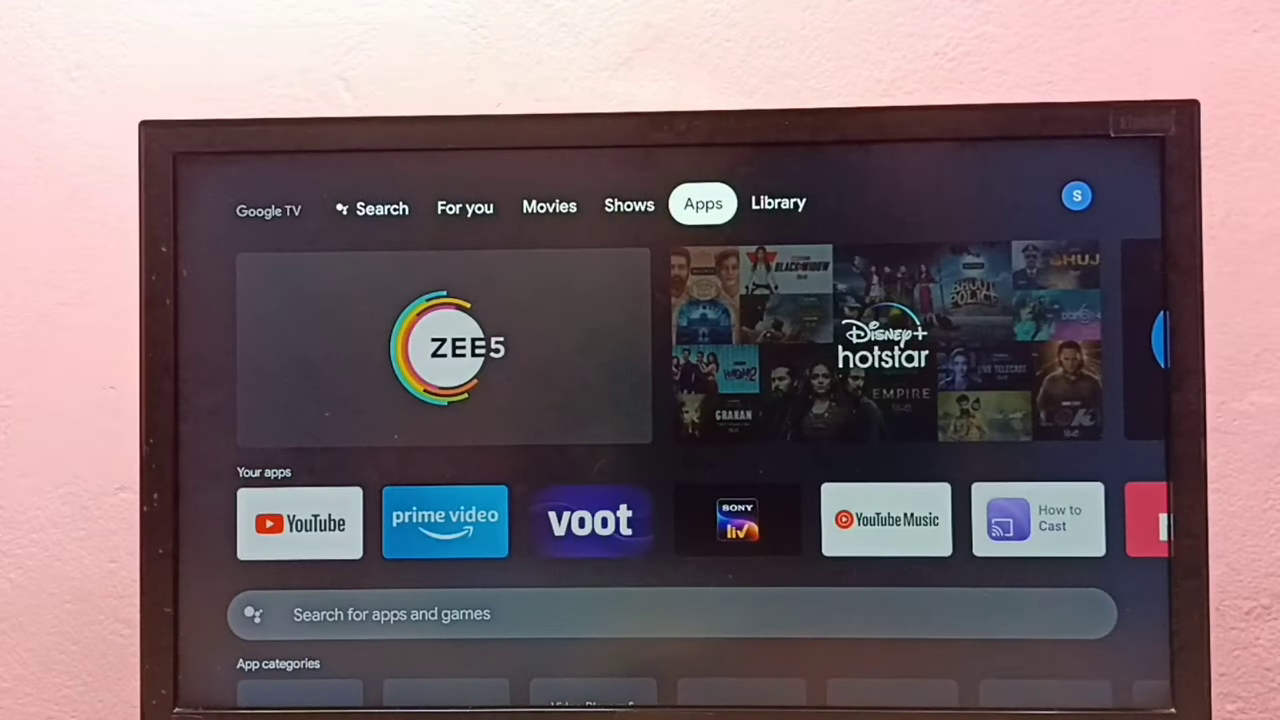
scroll(down, 3)
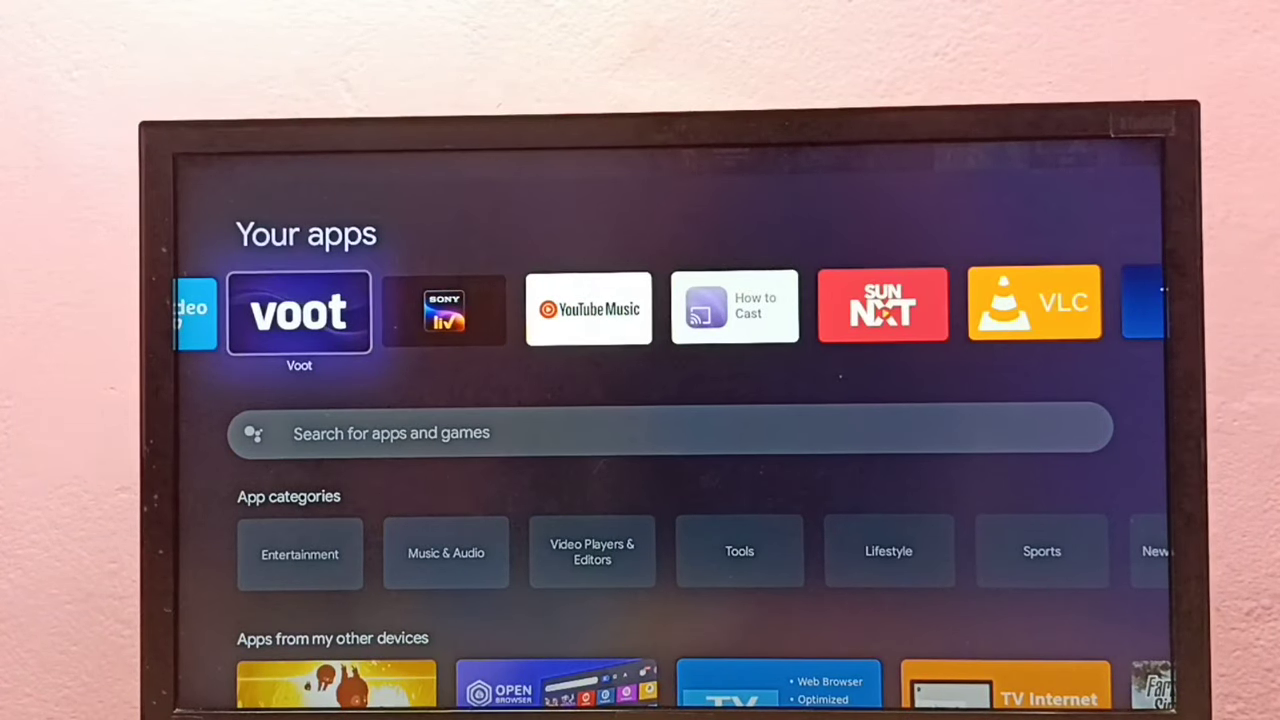
scroll(right, 3)
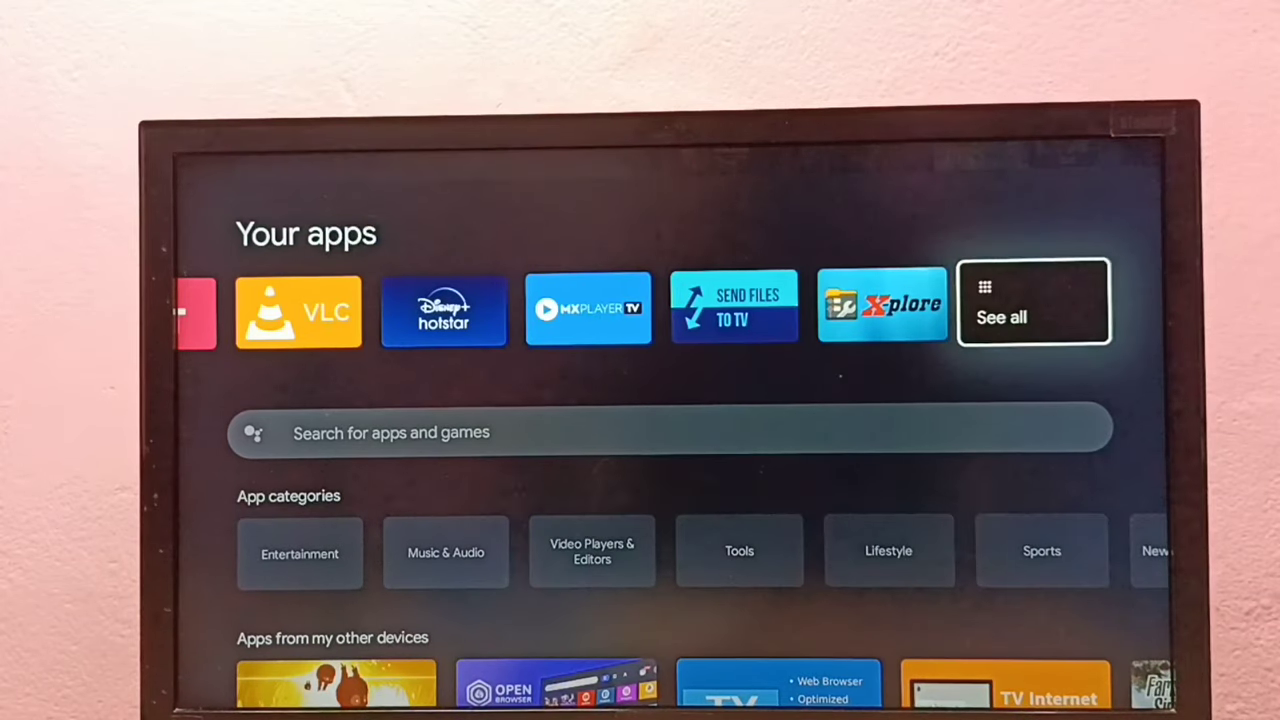
Step: Show the full installed apps list and launch AnExplorer to its Home screen
click(1032, 302)
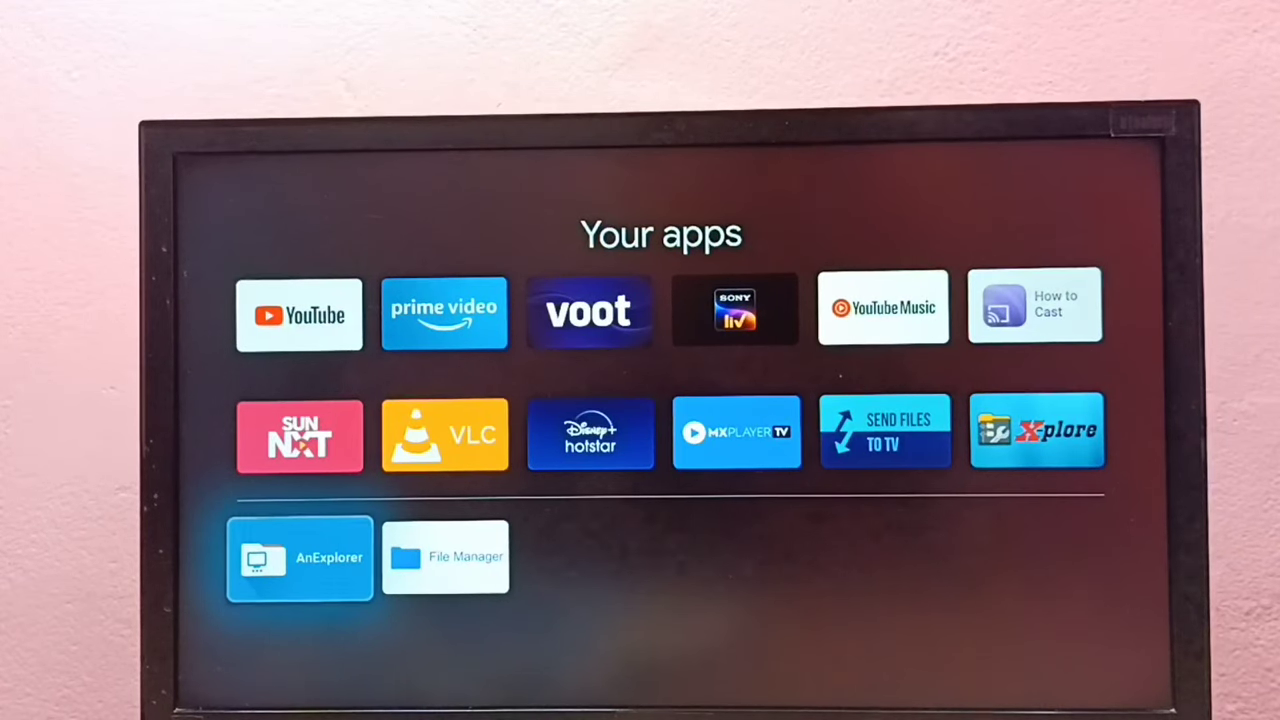
click(300, 558)
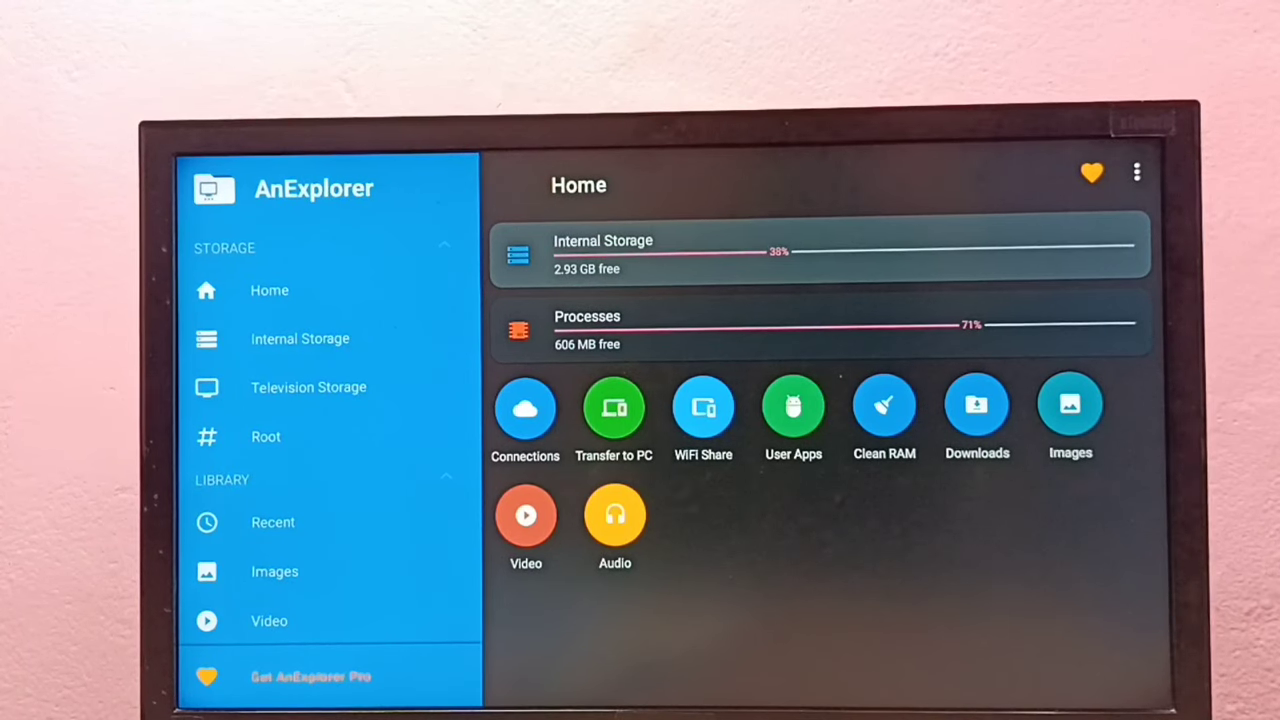
Step: Browse Internal Storage into the Download folder containing images(3).jpg
click(300, 338)
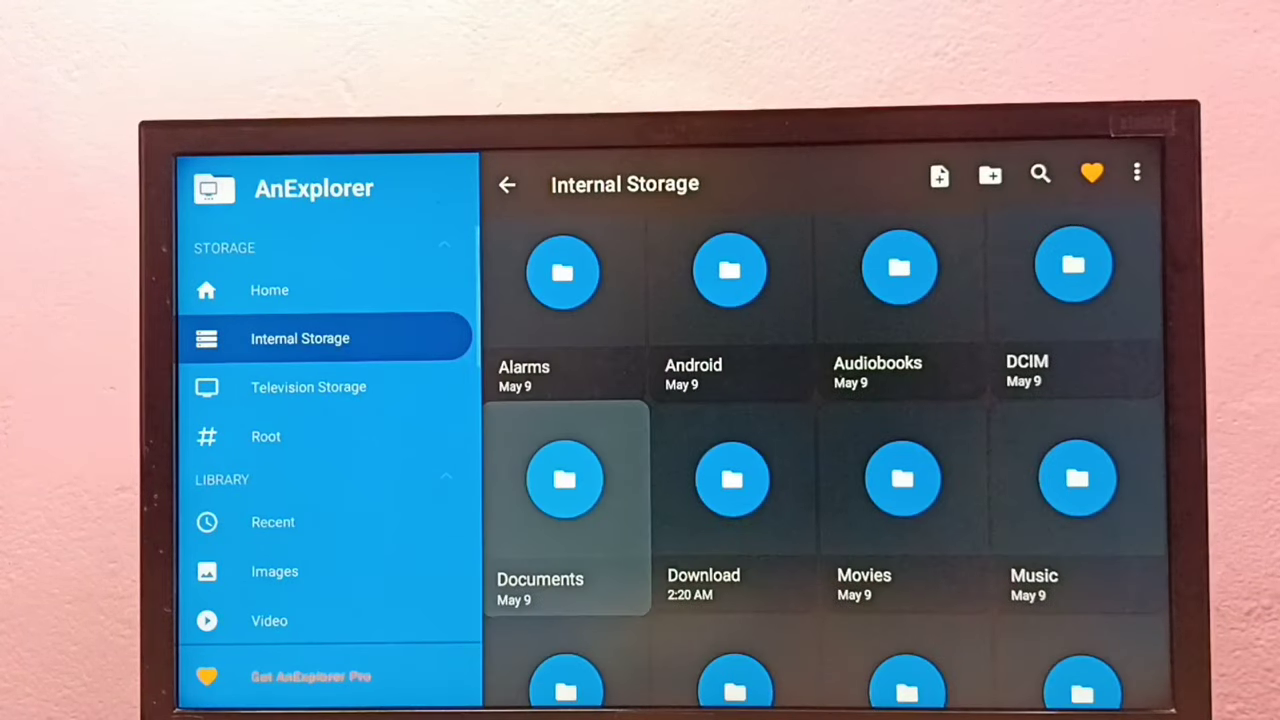
click(732, 480)
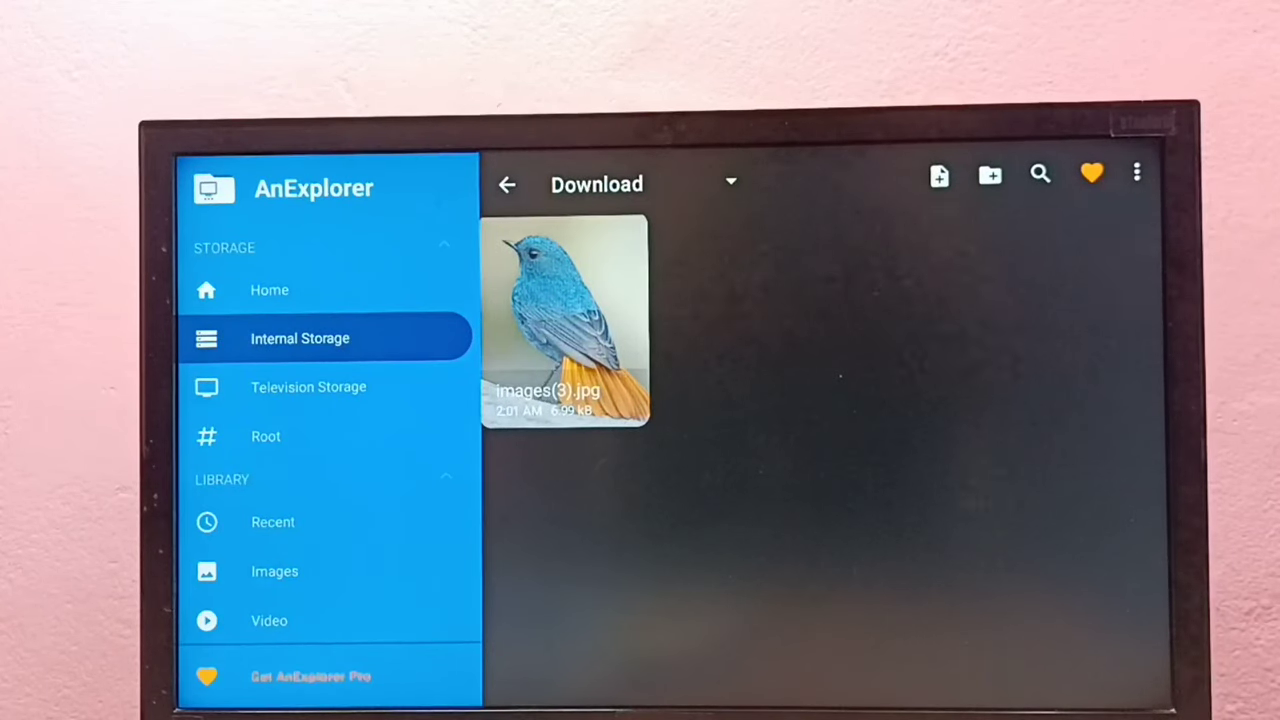
Step: Delete images(3).jpg from Download via the overflow menu and confirm with OK
click(564, 320)
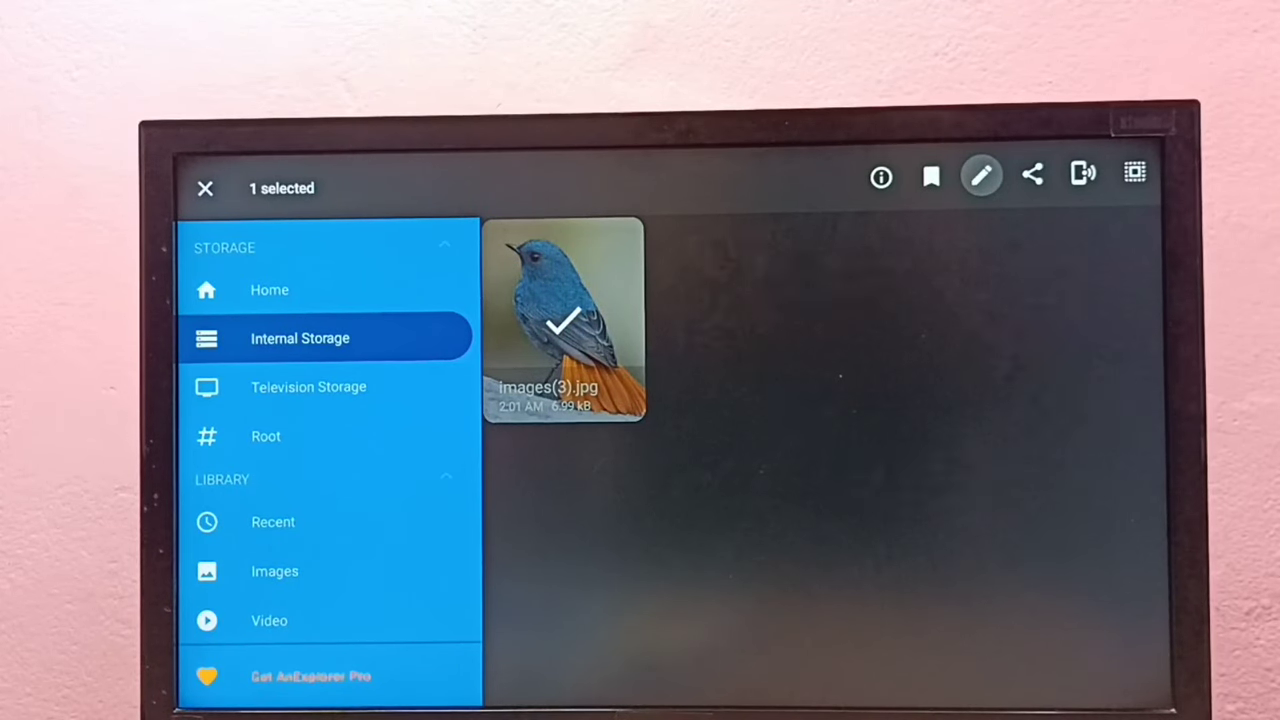
click(980, 176)
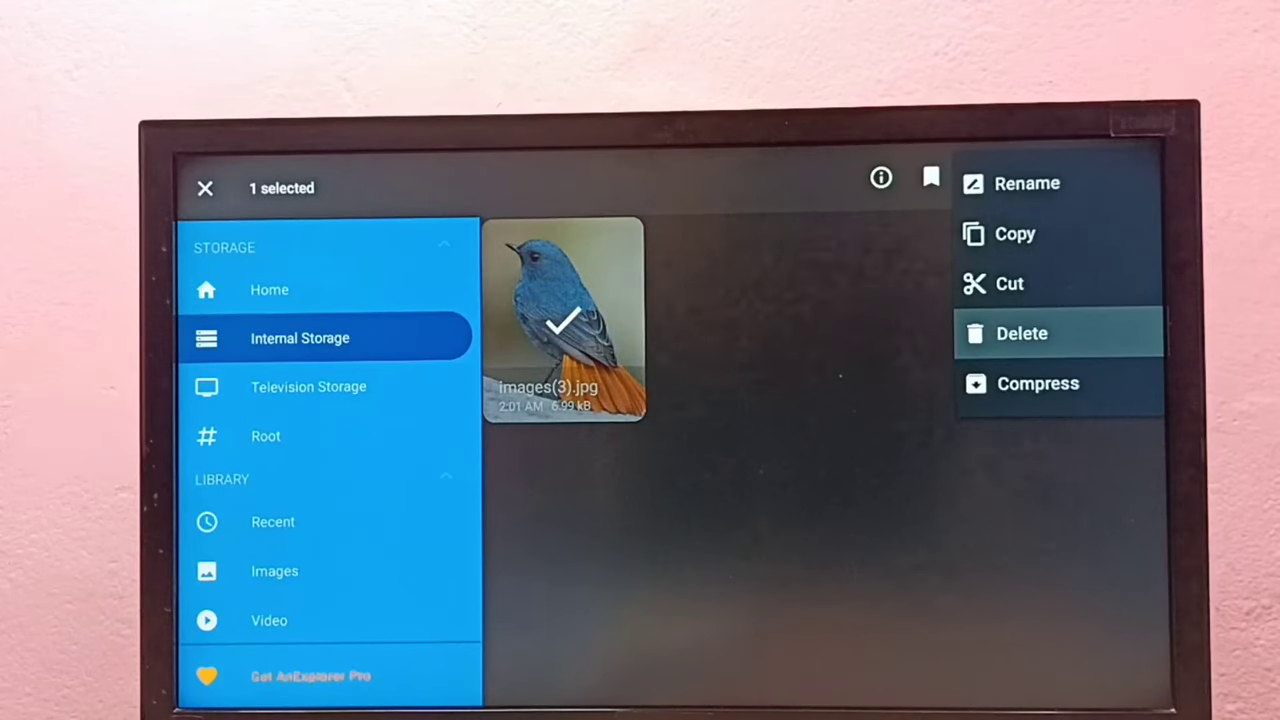
click(1022, 332)
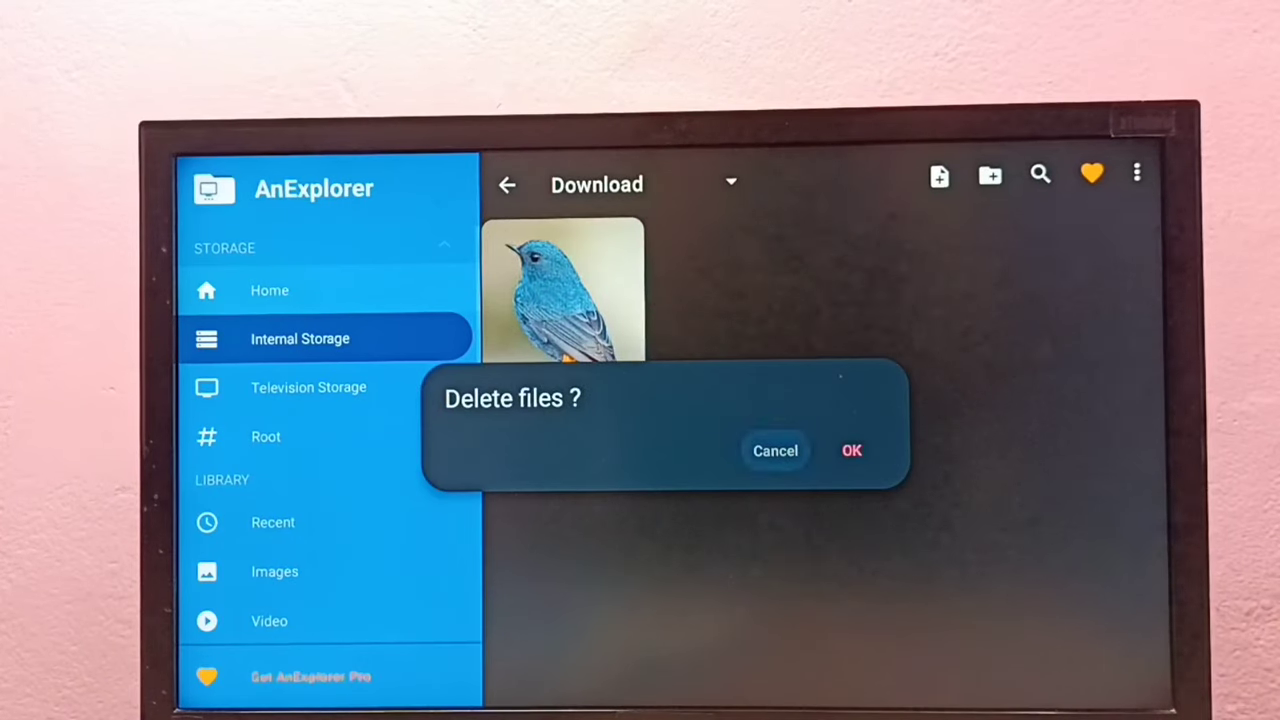
click(852, 450)
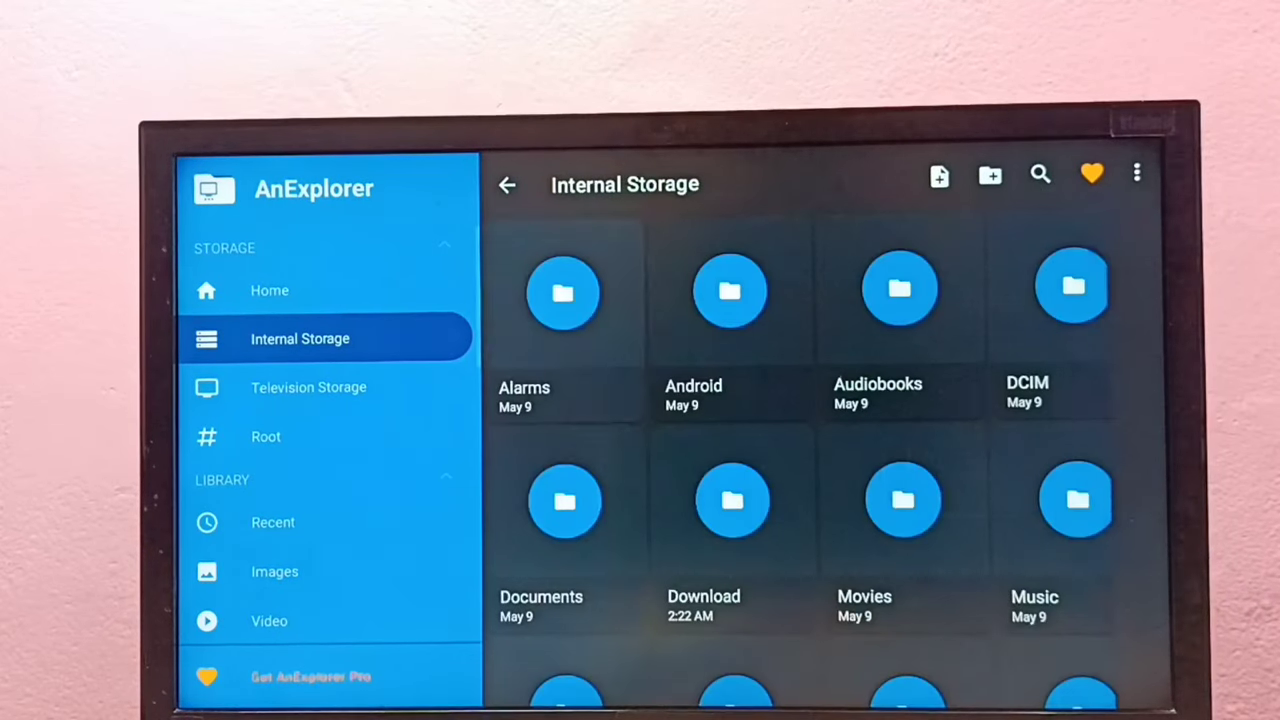
Step: Exit AnExplorer back to the Your apps screen and move focus off its tile
click(268, 290)
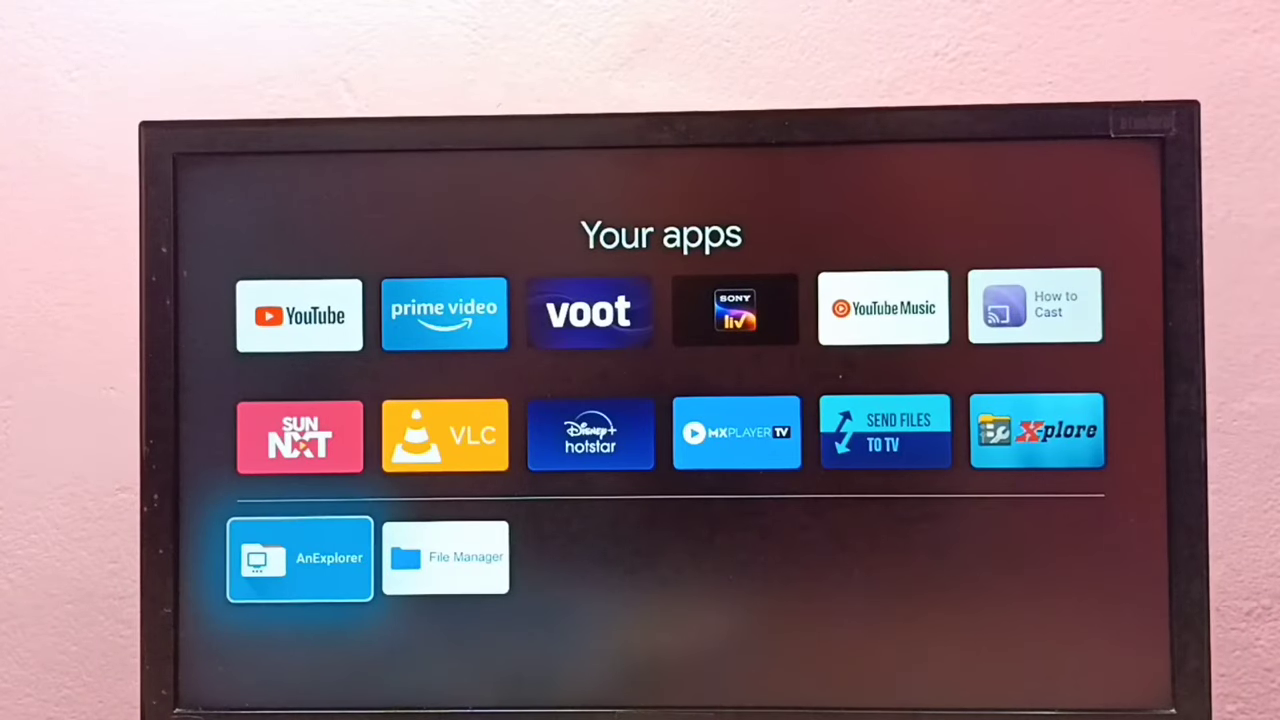
key(up)
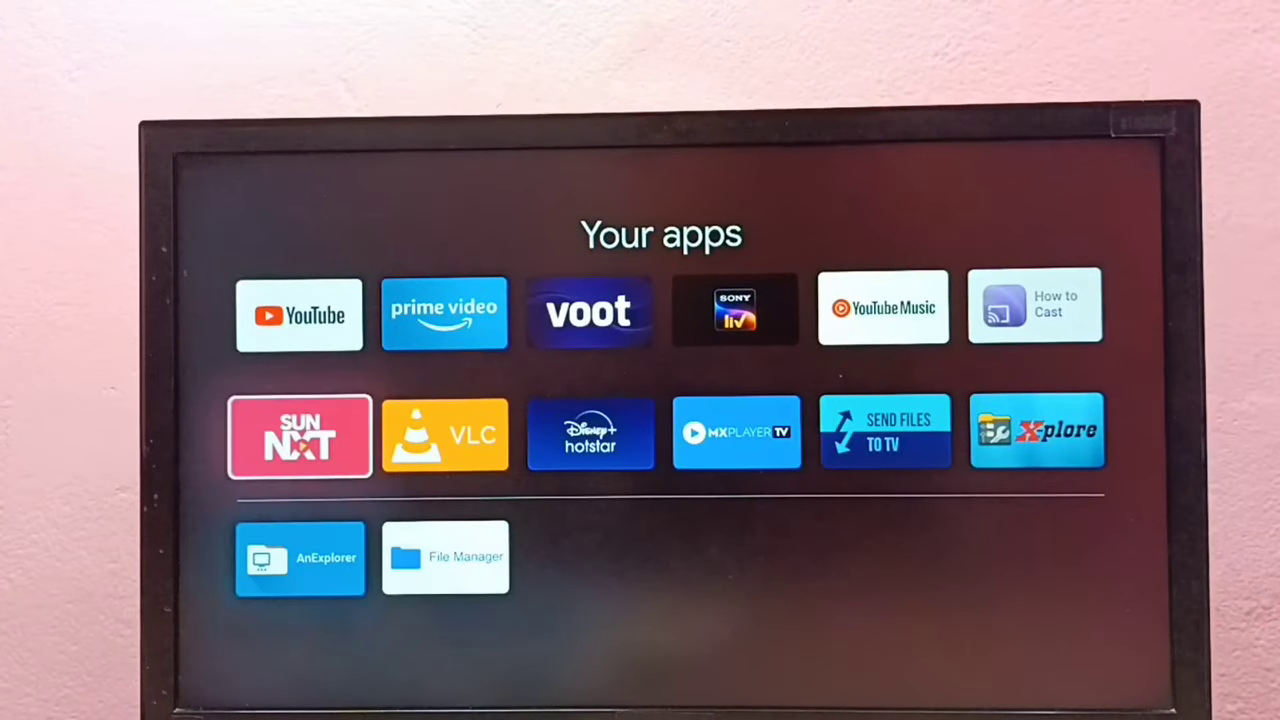